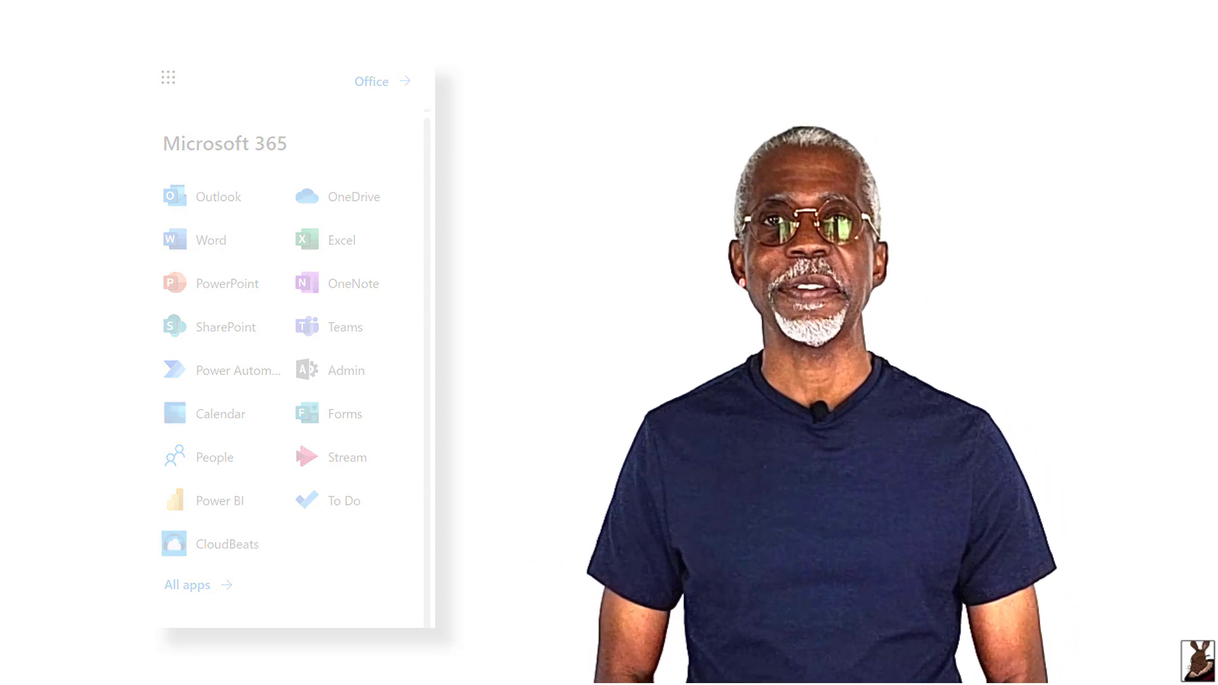
- Open the People app from the Microsoft 365 app launcher in SharePoint
left_click(226, 326)
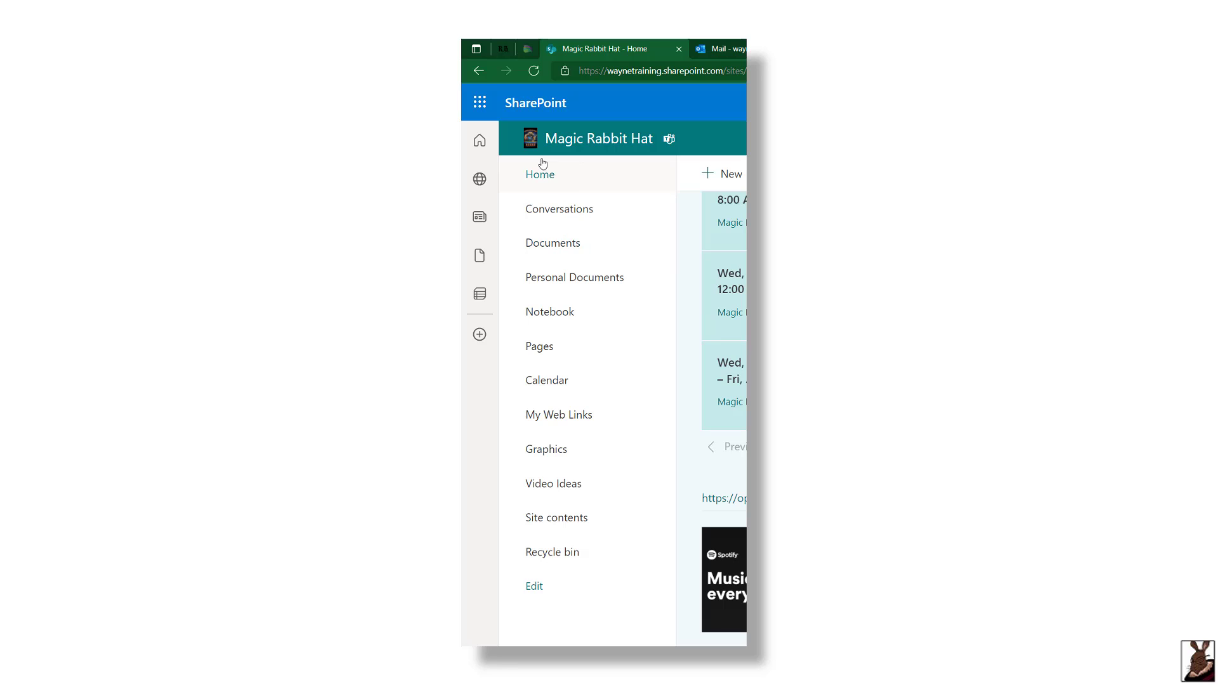
mouse_move(479, 101)
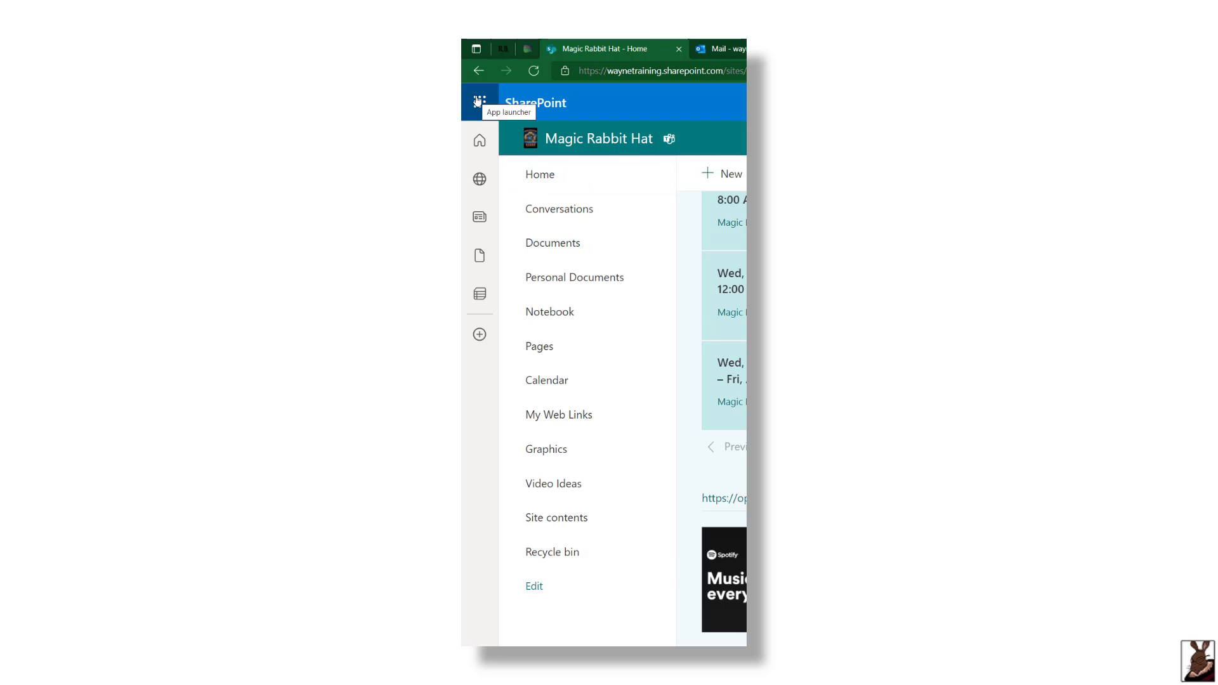
left_click(480, 99)
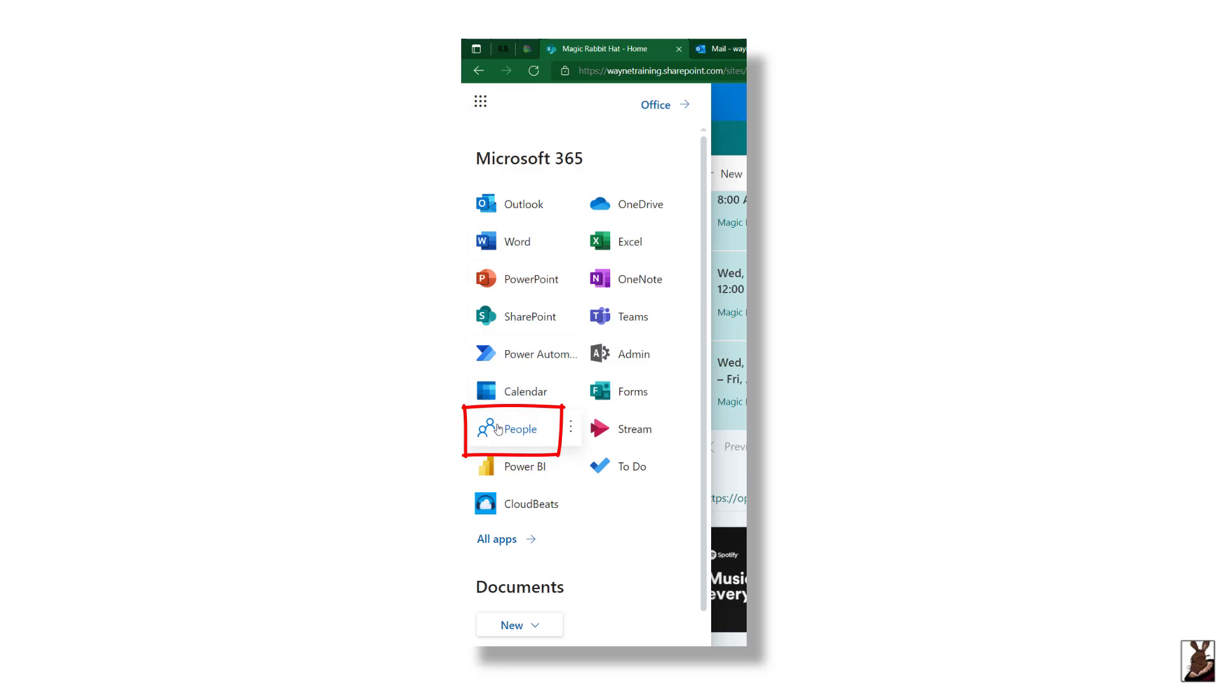
left_click(513, 428)
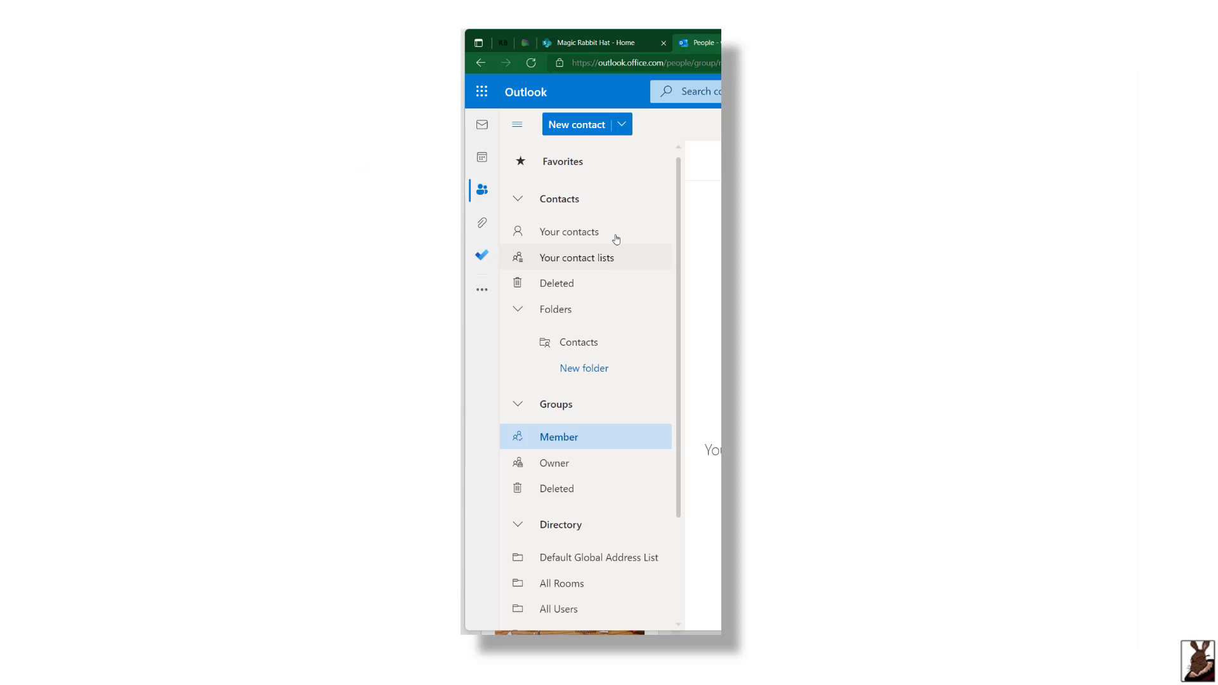
- Start a new group from the New contact menu and edit its default settings
left_click(621, 125)
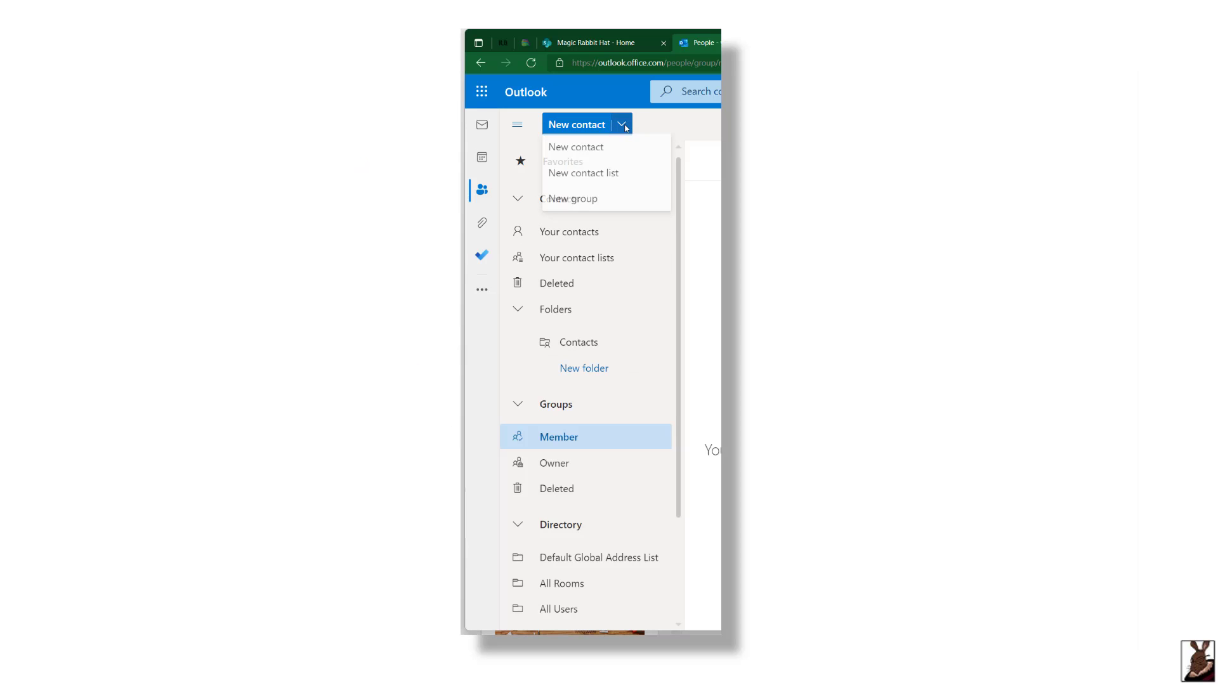
mouse_move(572, 201)
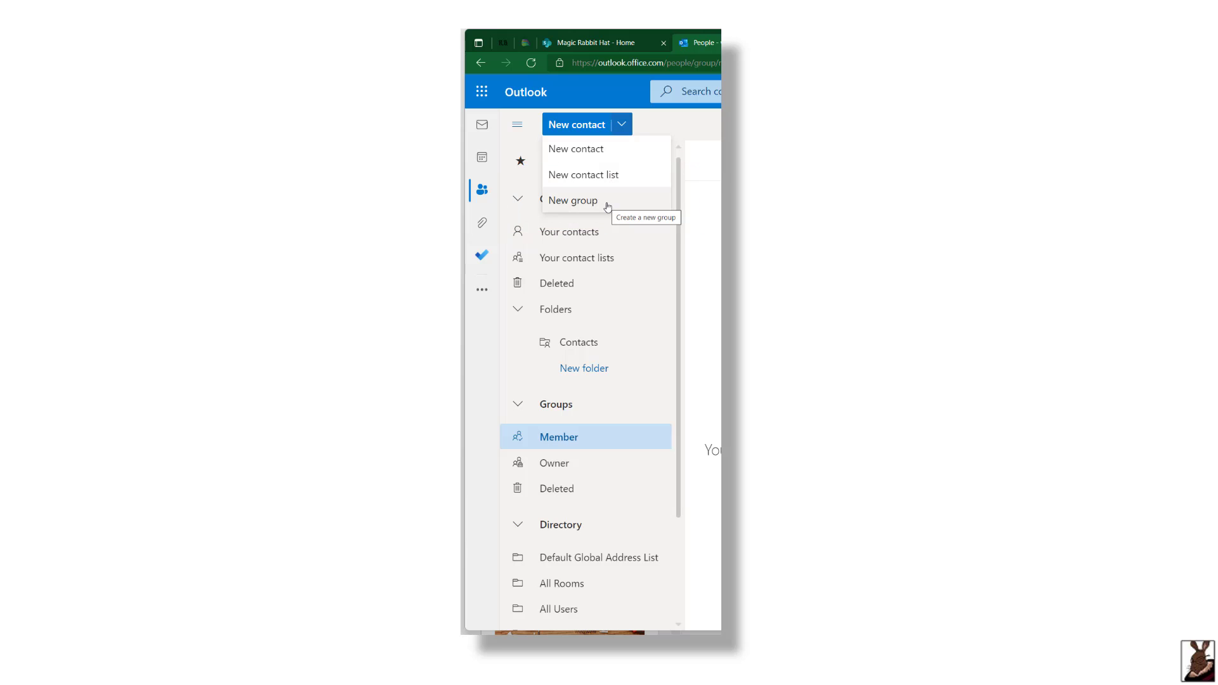
left_click(572, 199)
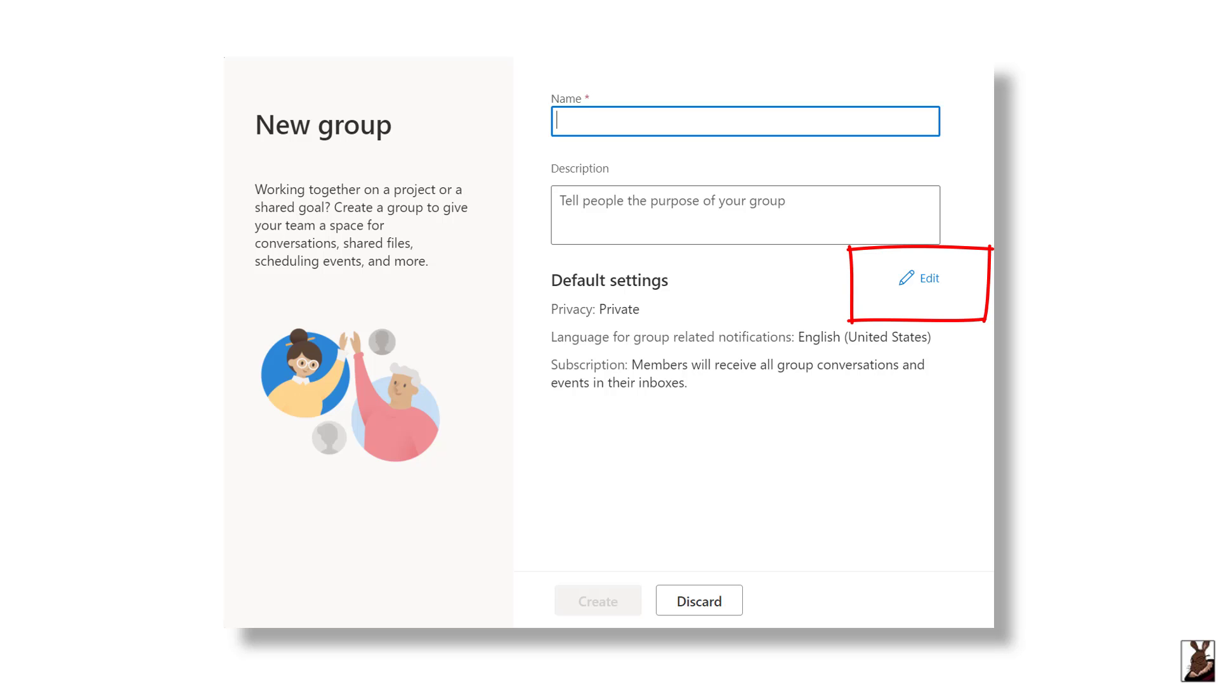
left_click(920, 278)
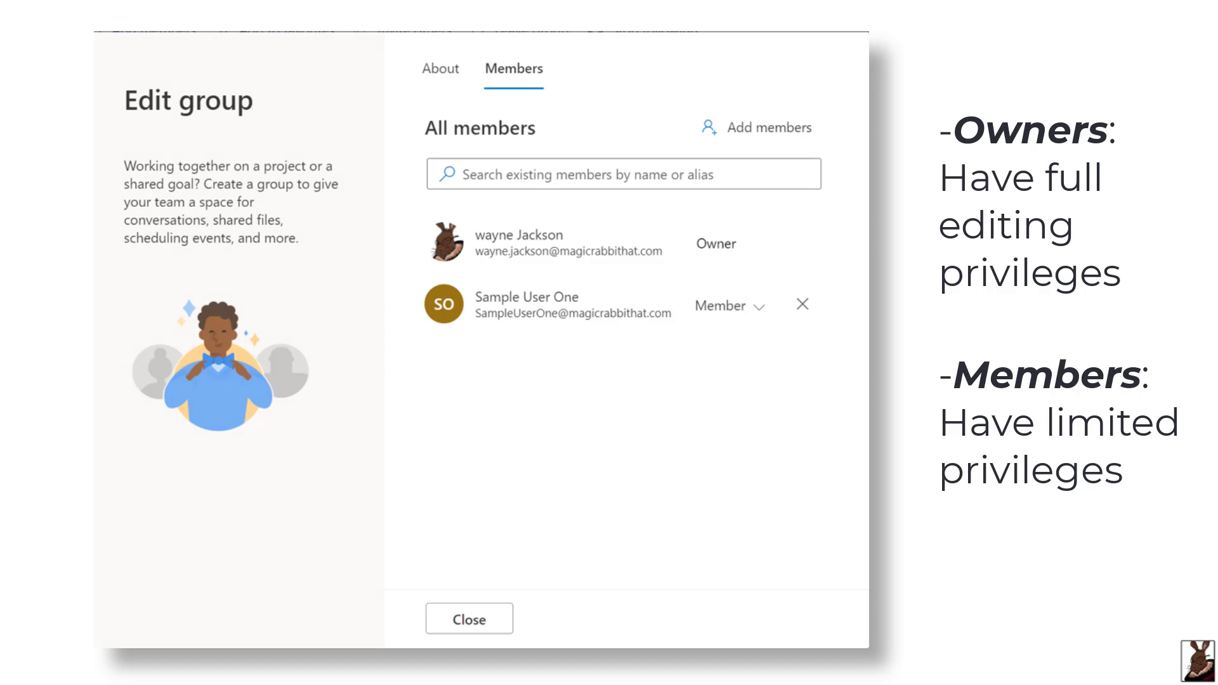
- Close the Edit group dialog and review the Vid Group page and its welcome email
left_click(470, 620)
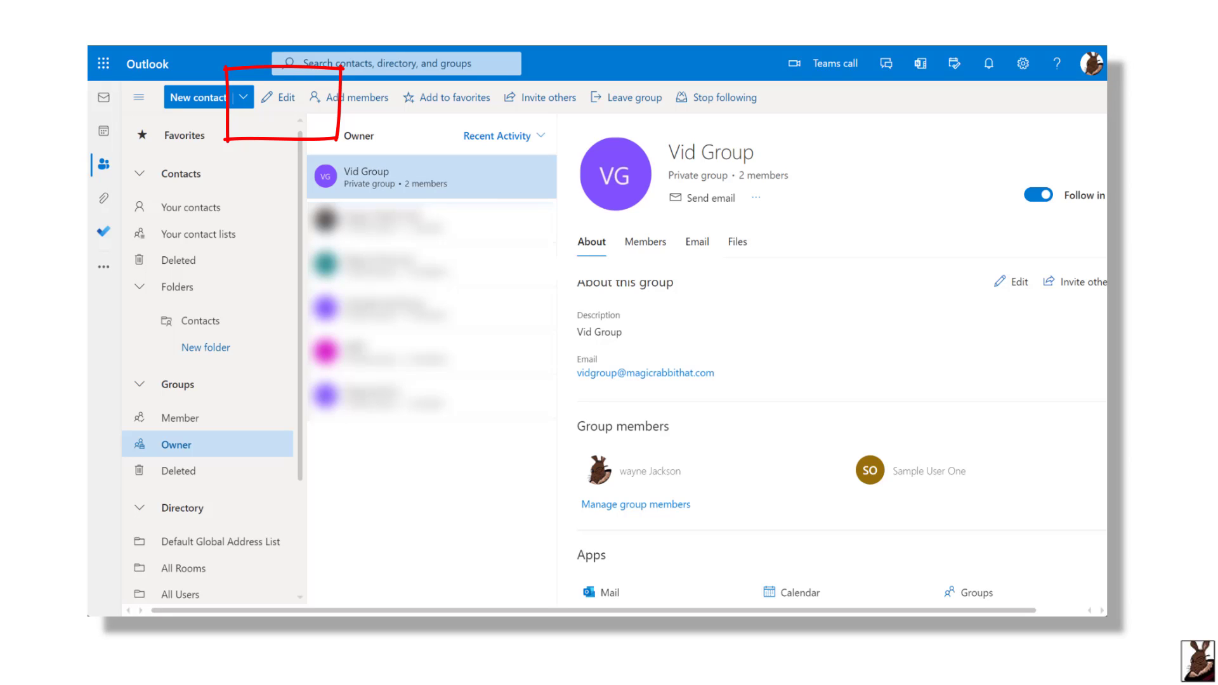
left_click(278, 98)
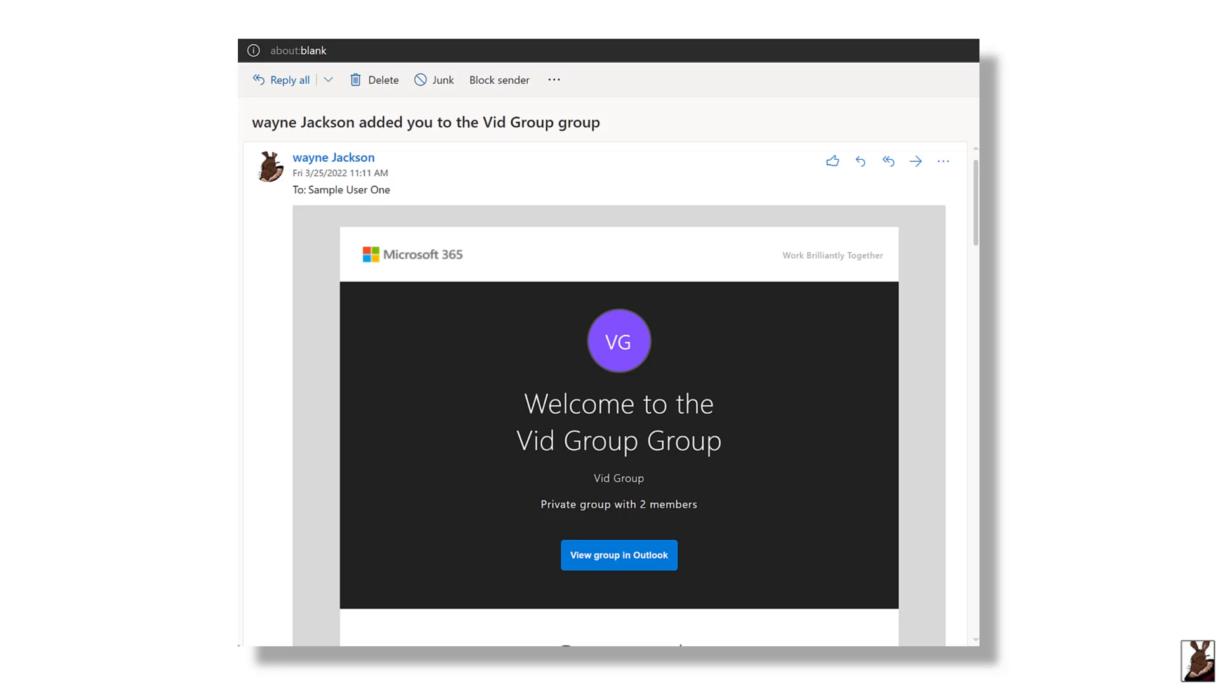
- Close the Vid Group welcome email preview to return to Outlook People
left_click(618, 554)
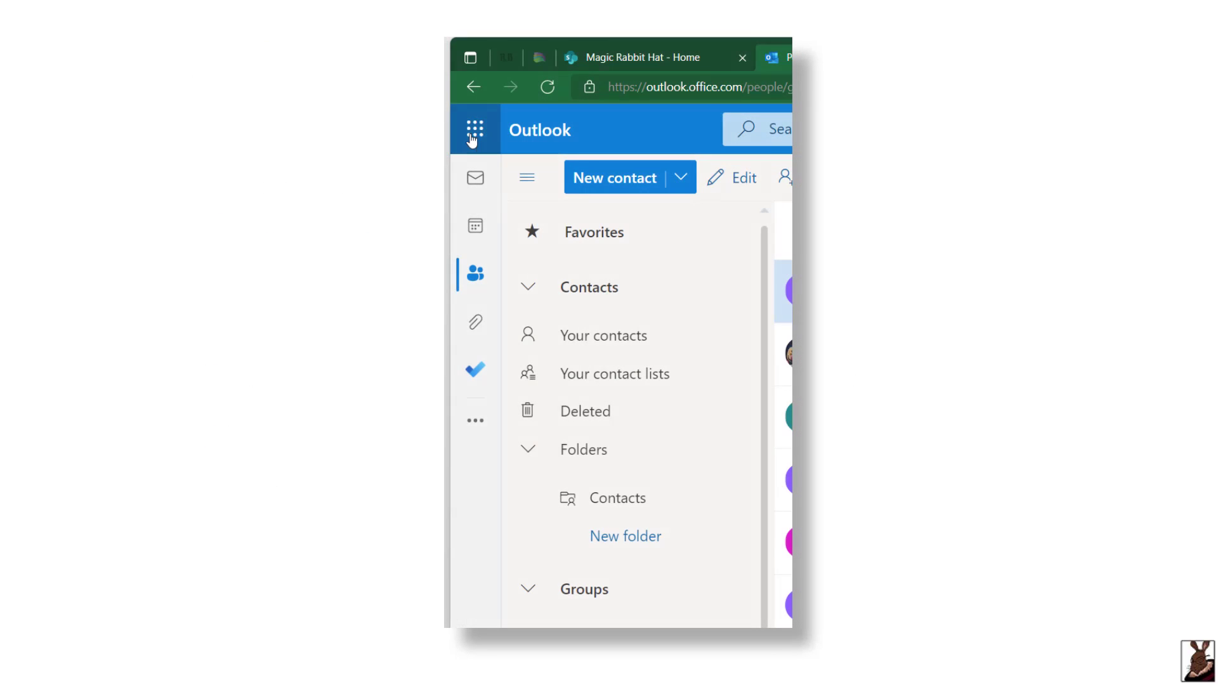
- Switch to the Mail view showing Vid Group under Groups and its welcome email in the inbox
left_click(473, 129)
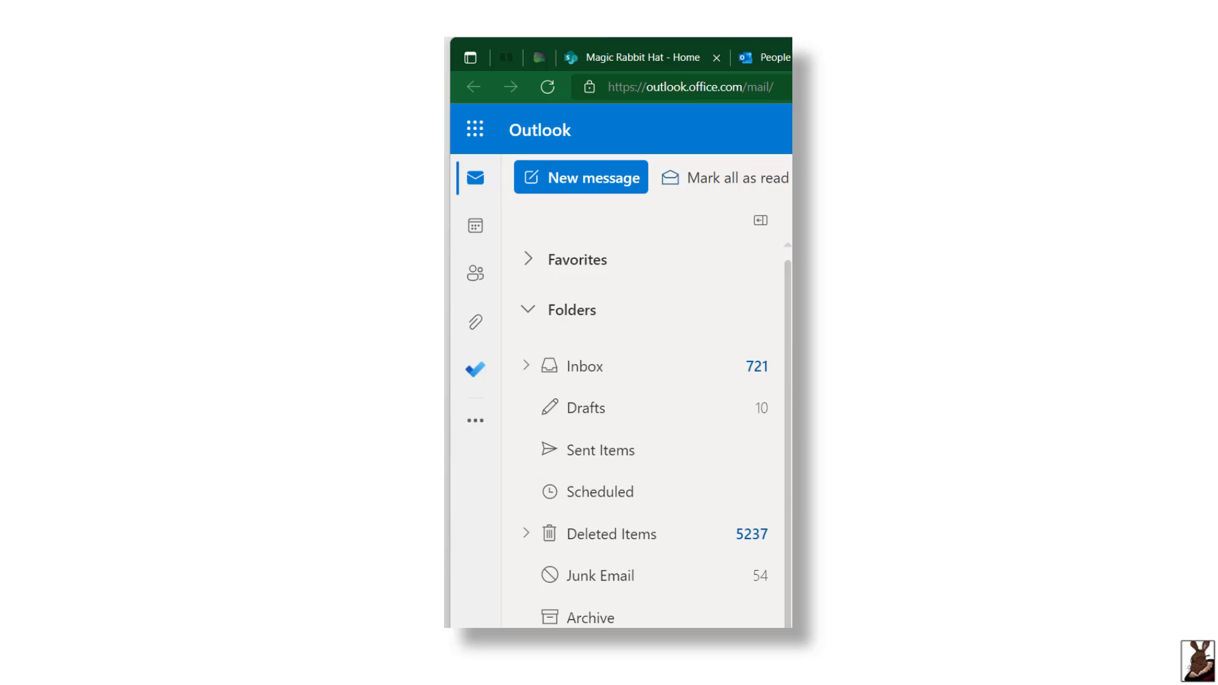
scroll("down", 3)
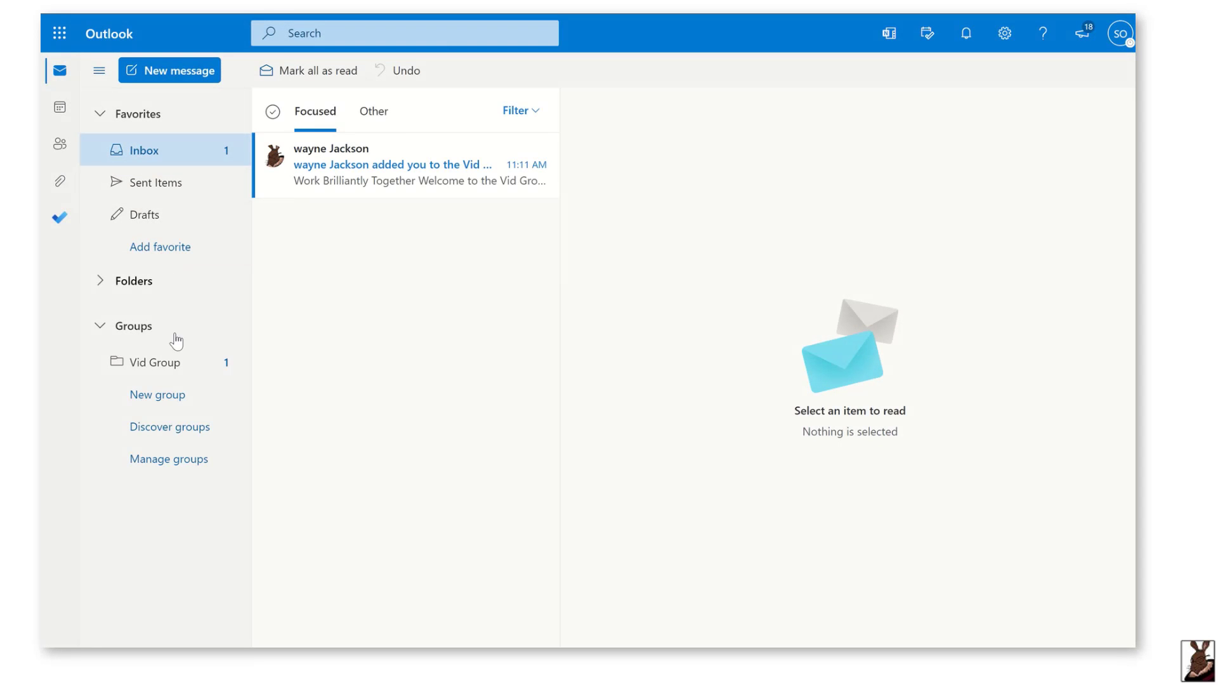
mouse_move(153, 361)
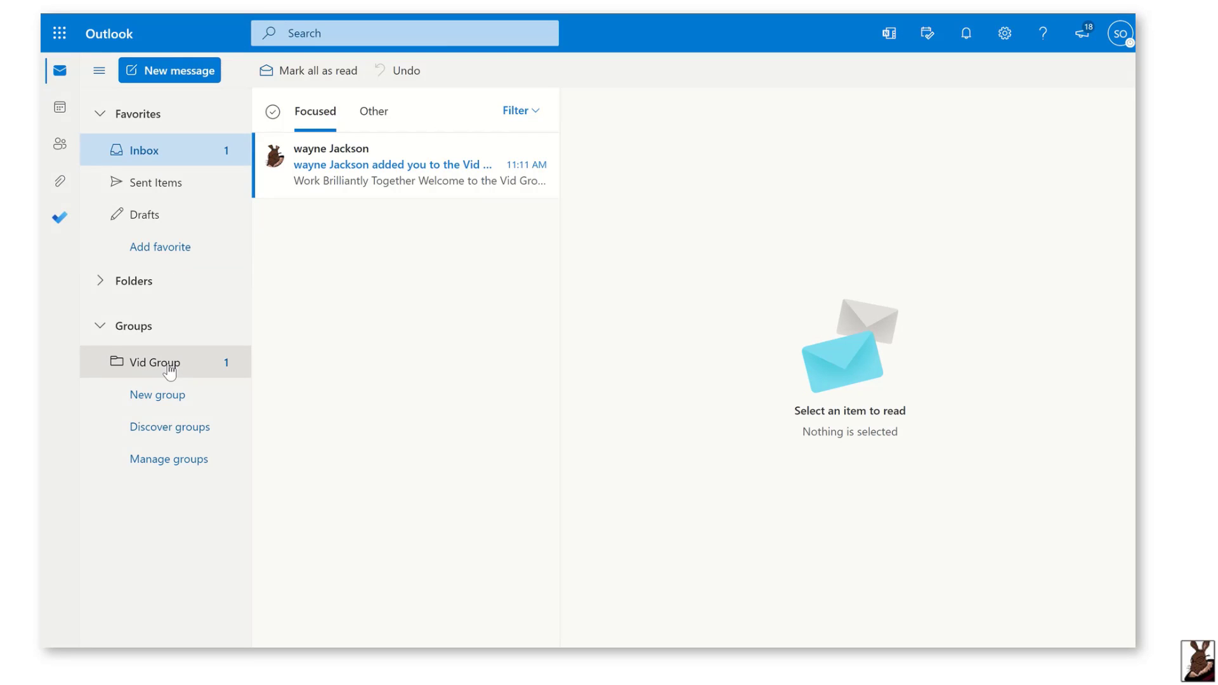
- Open Vid Group under Groups and bring up its settings from the more options menu
left_click(154, 362)
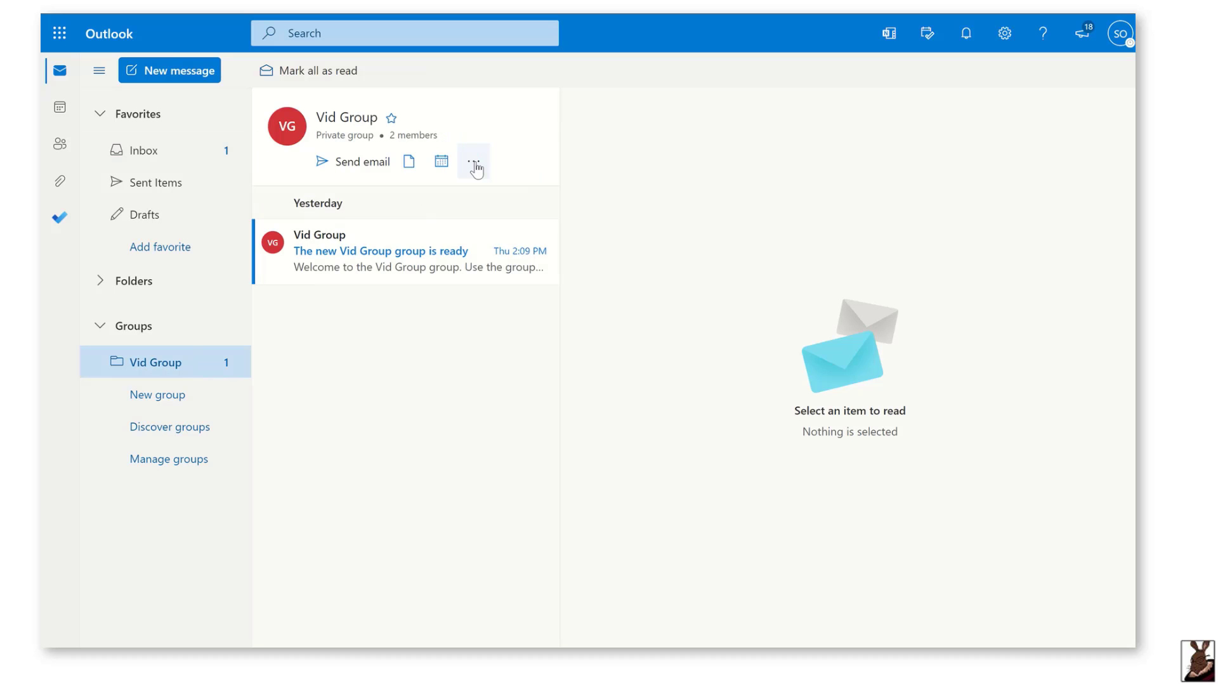
left_click(473, 162)
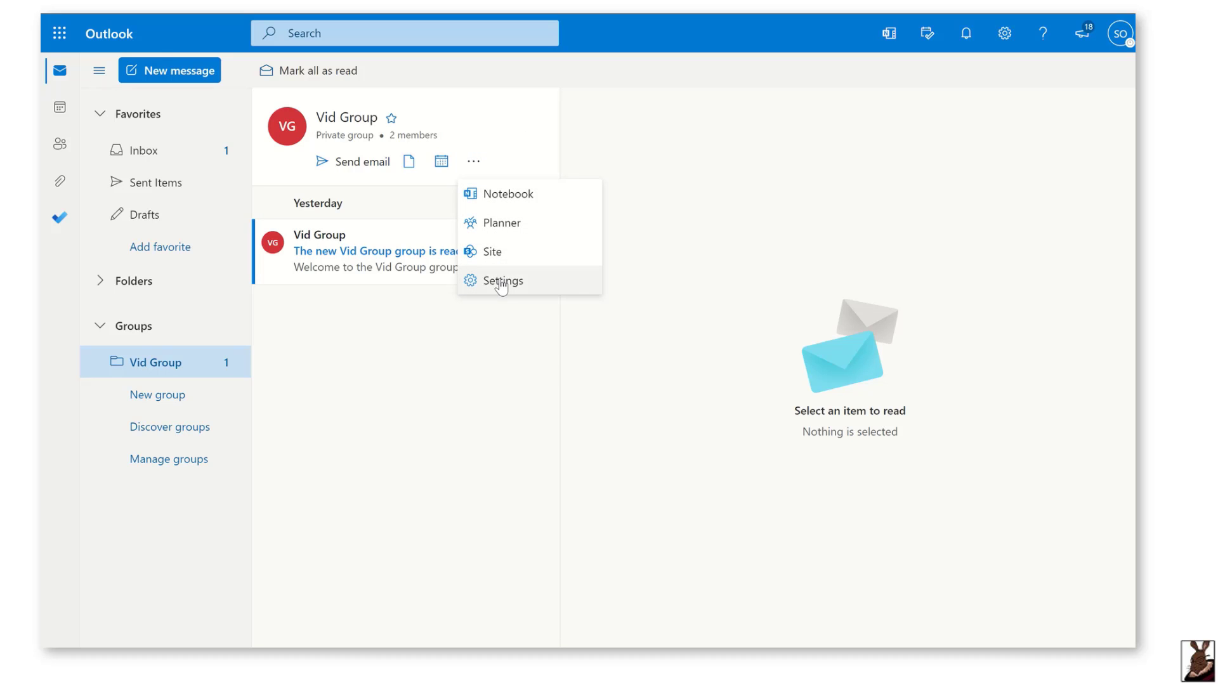
left_click(504, 281)
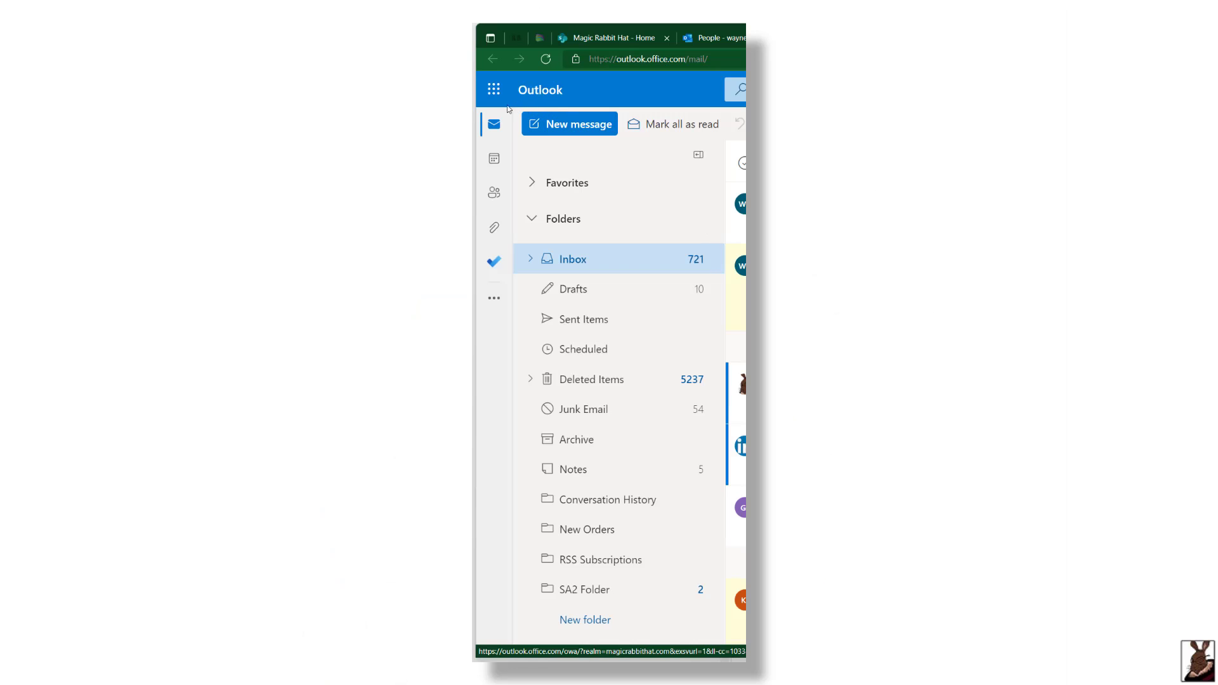
- Switch from Outlook to SharePoint via the app launcher, landing on a new blank page
left_click(494, 89)
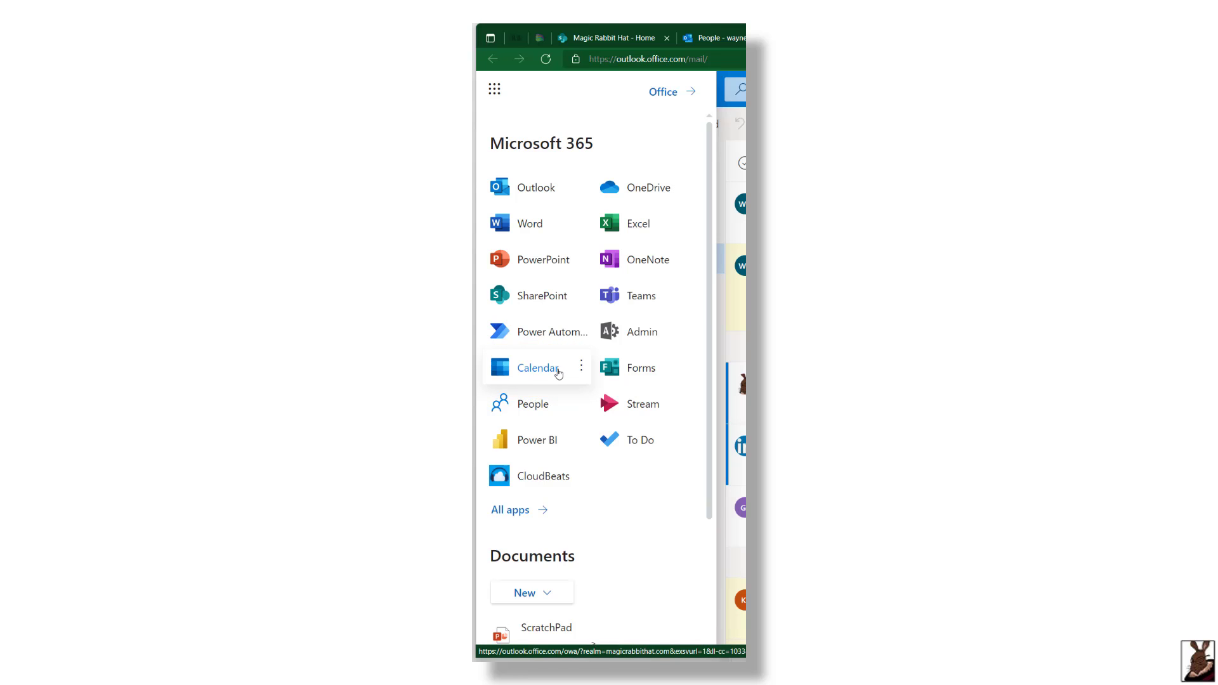
left_click(538, 368)
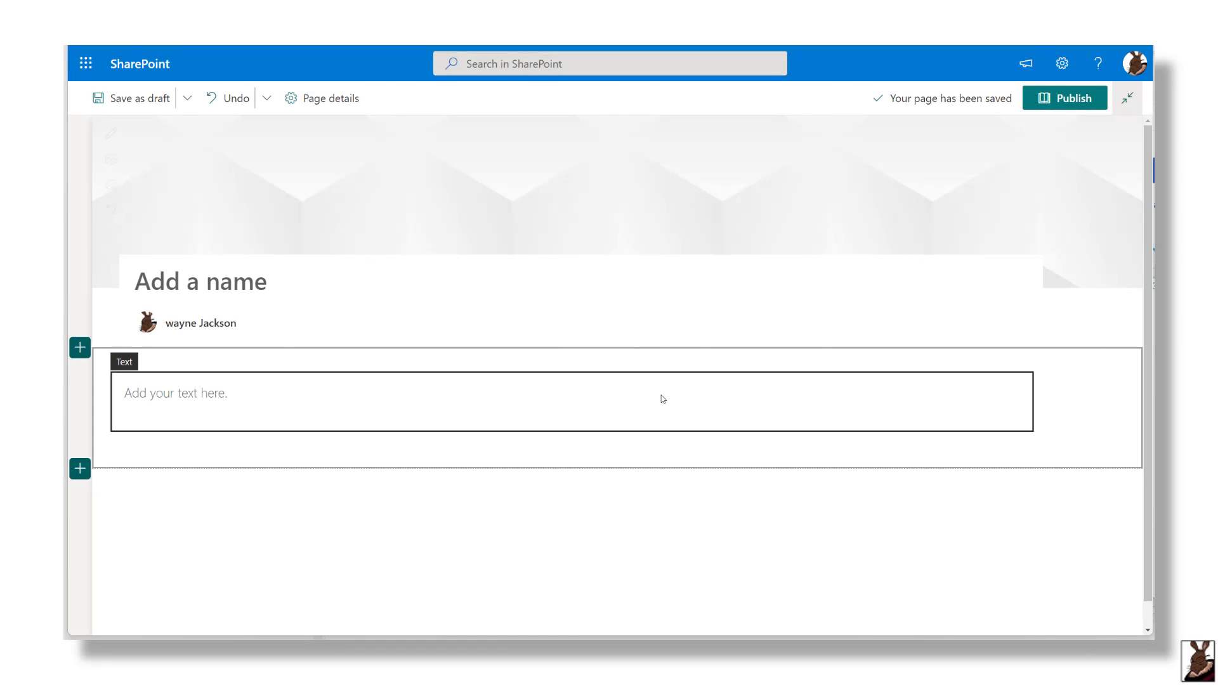
mouse_move(567, 353)
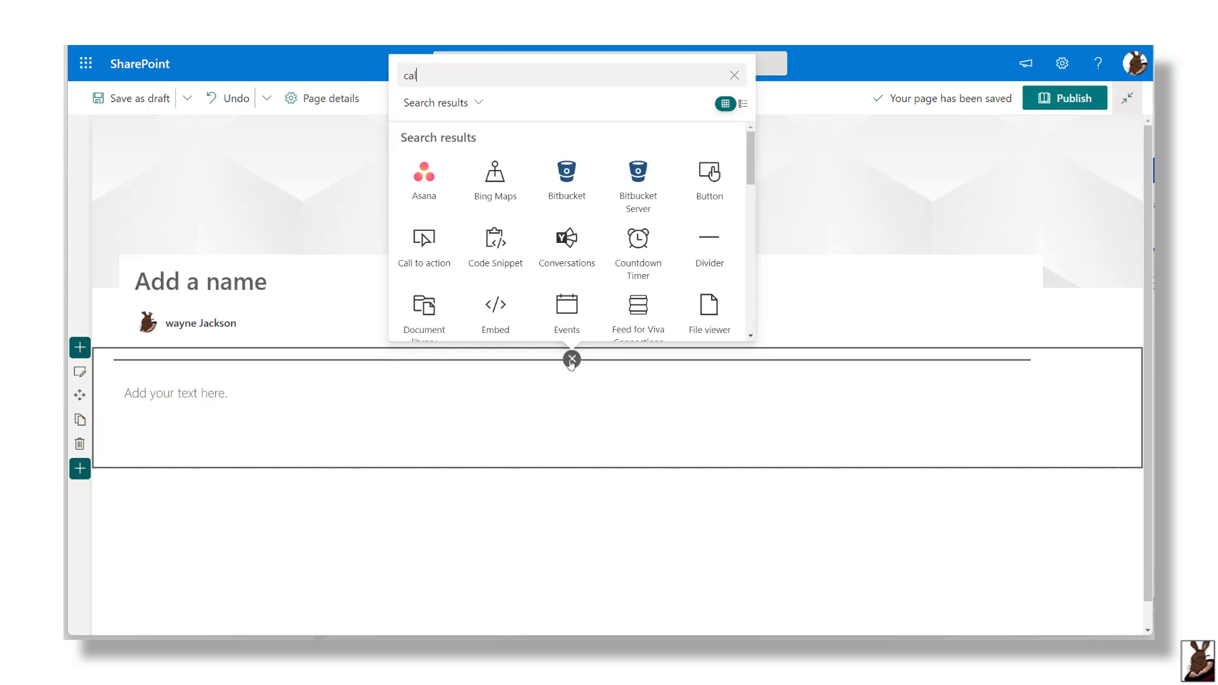
- Search the web part picker for 'cal' and pick the Group calendar web part
type("cal")
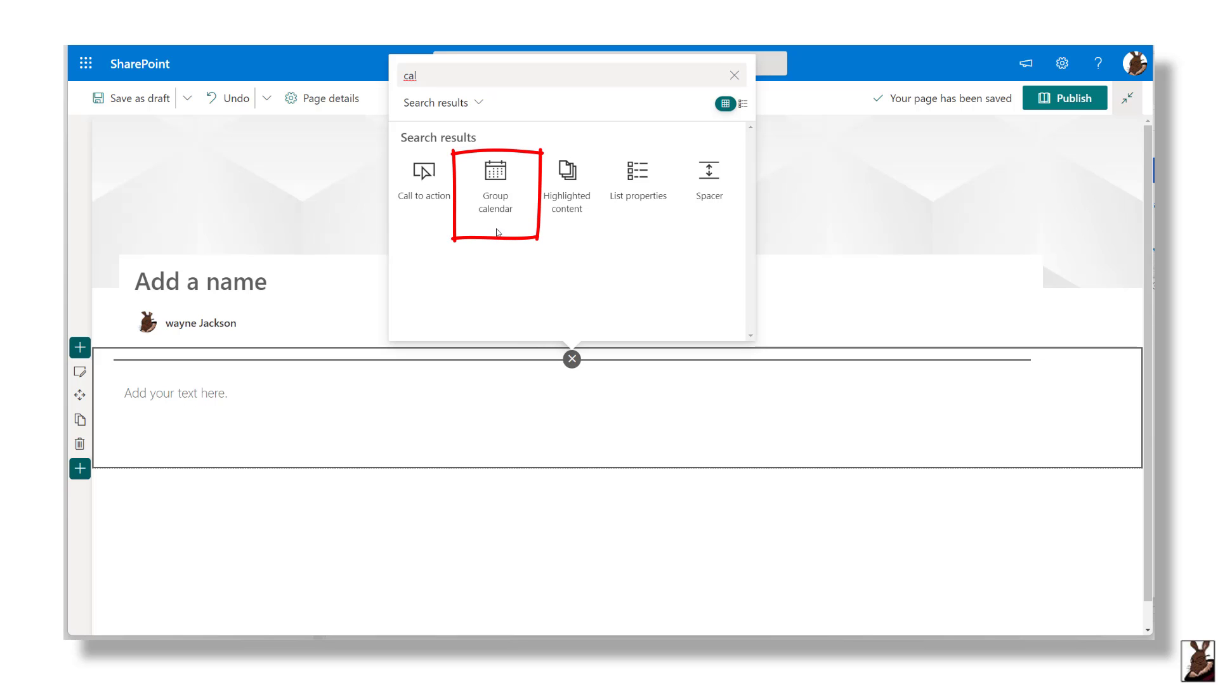
mouse_move(494, 180)
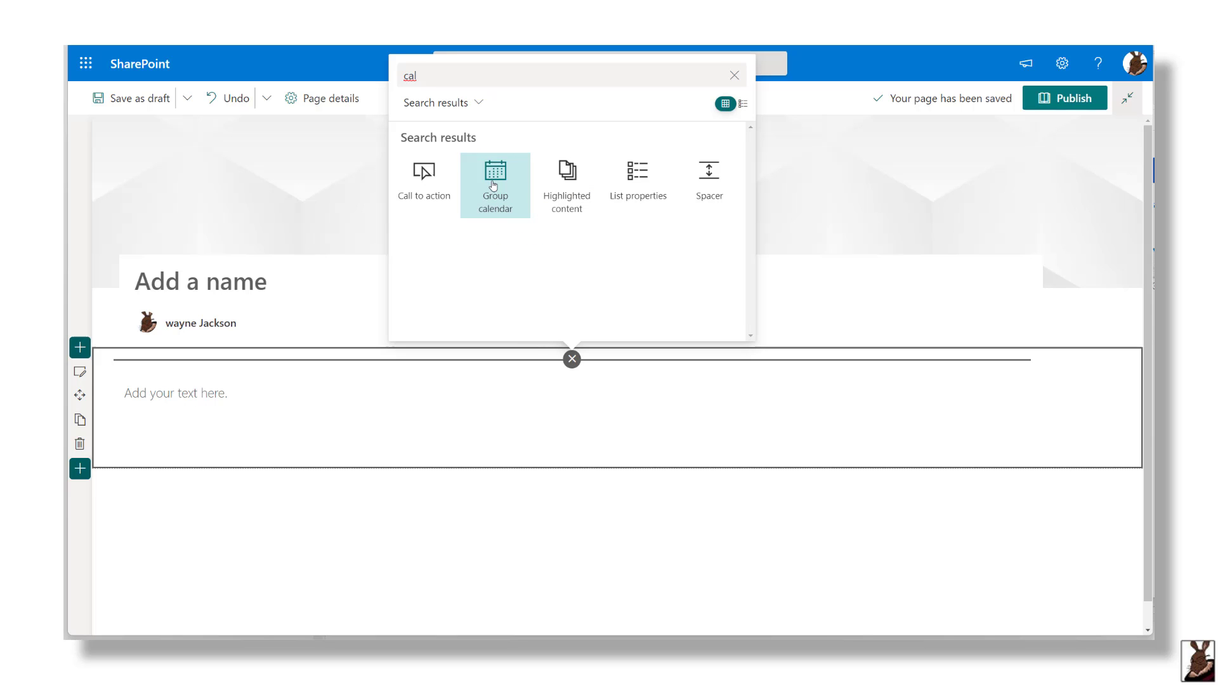
left_click(494, 184)
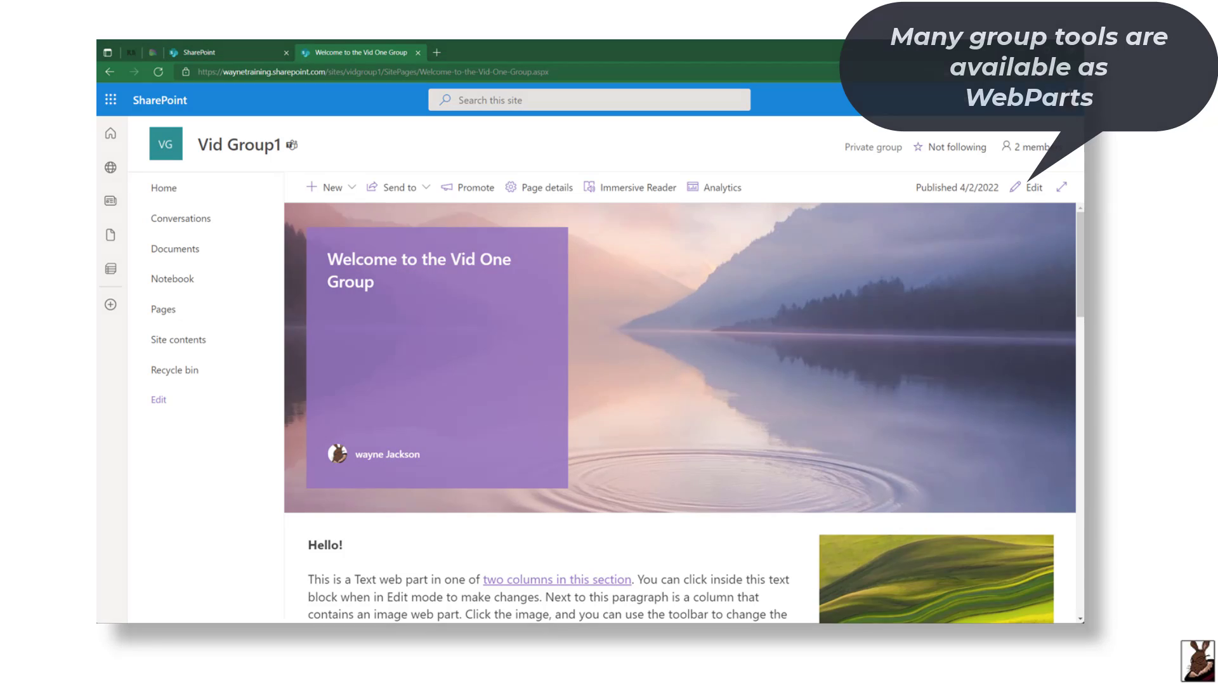
- View the Vid Group1 calendar in Outlook and bring up the Microsoft 365 app list
left_click(371, 35)
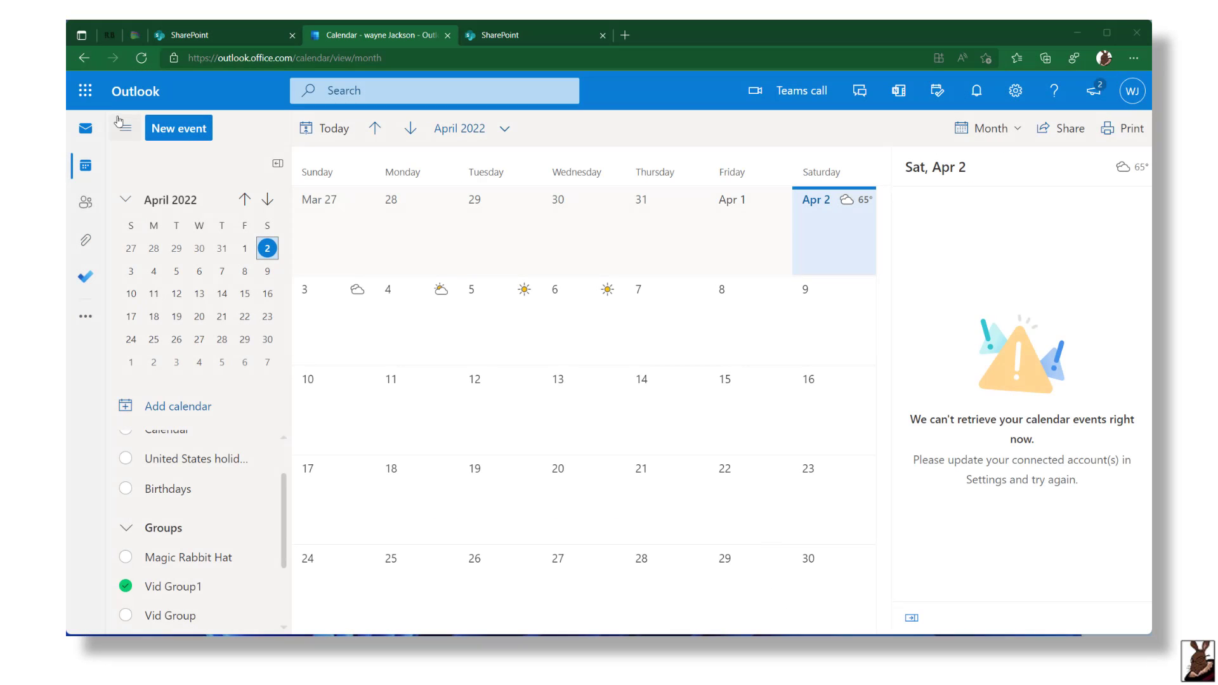
left_click(85, 91)
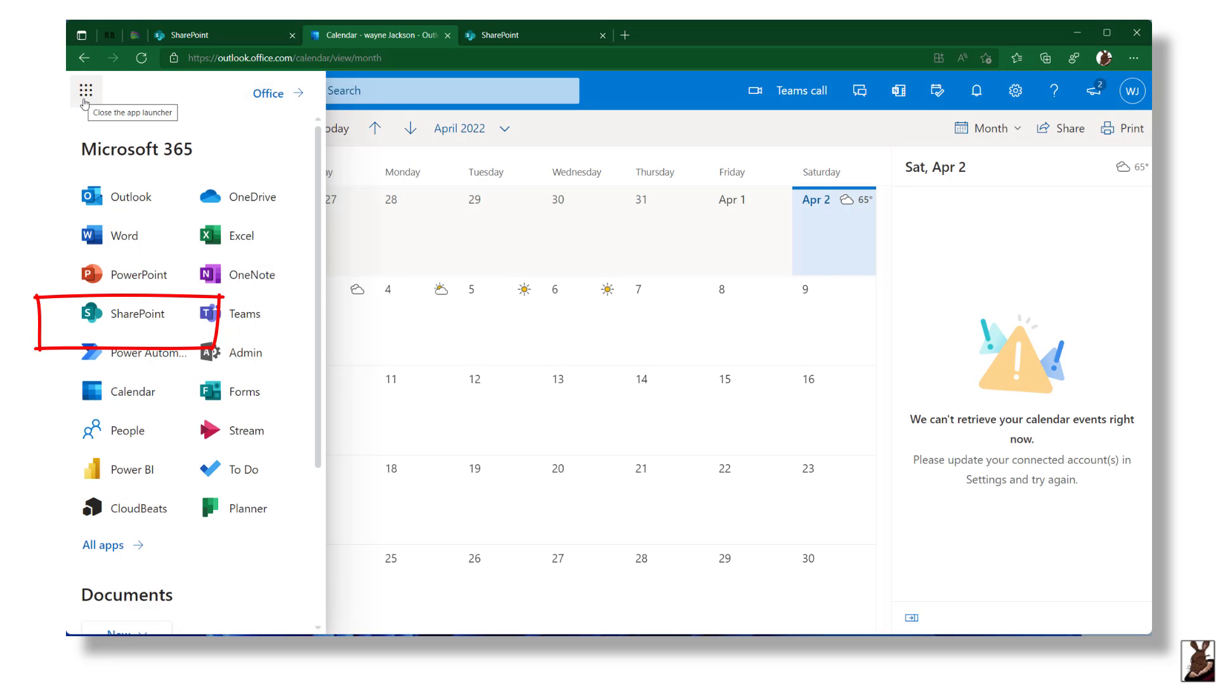
mouse_move(137, 313)
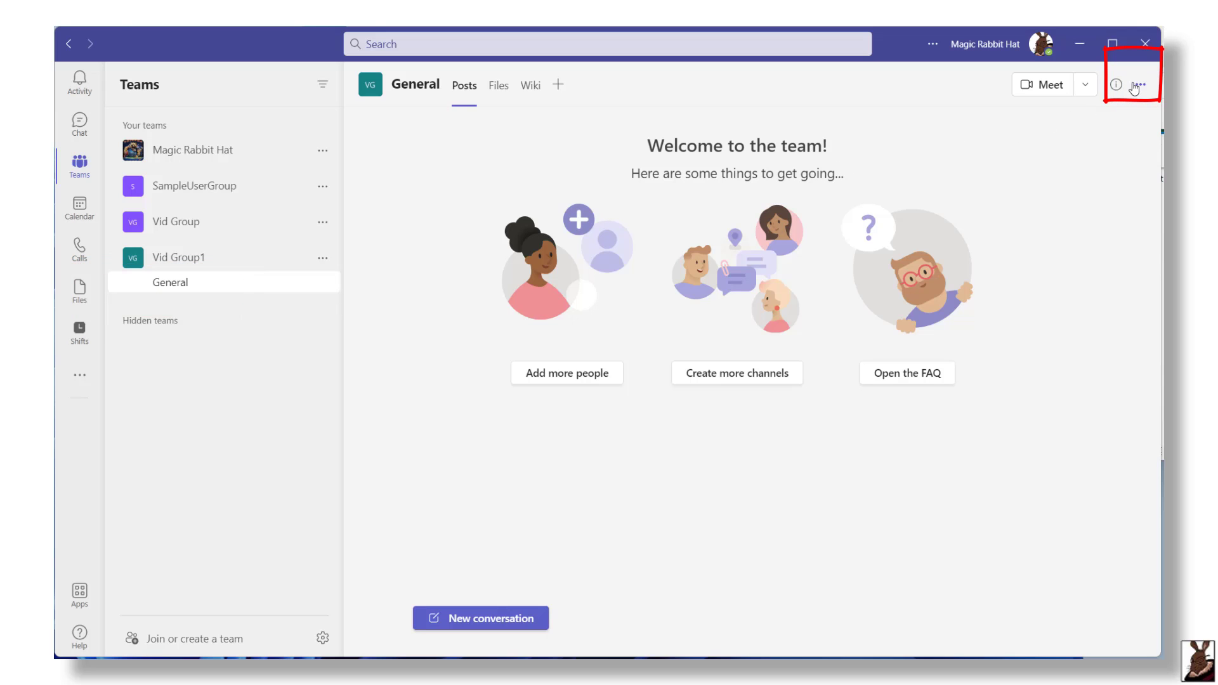
- Show the General channel's more options in Microsoft Teams
left_click(1141, 83)
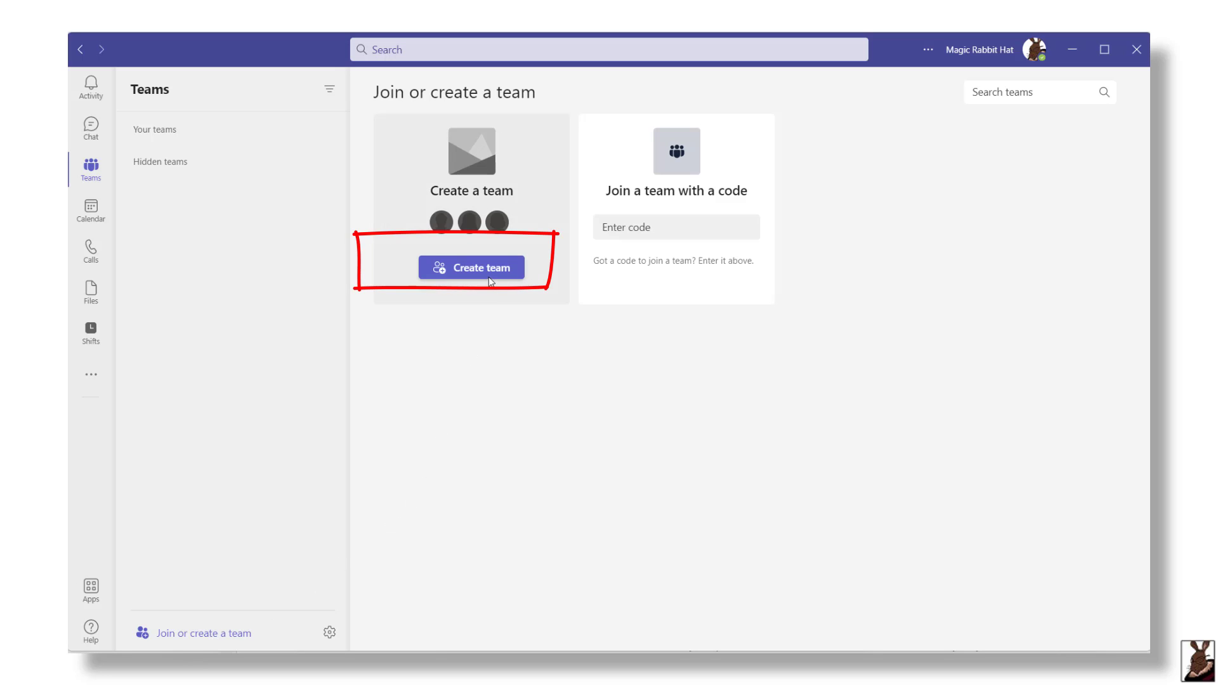
- Create a new team from the existing Vid Group1 Microsoft 365 group
left_click(470, 268)
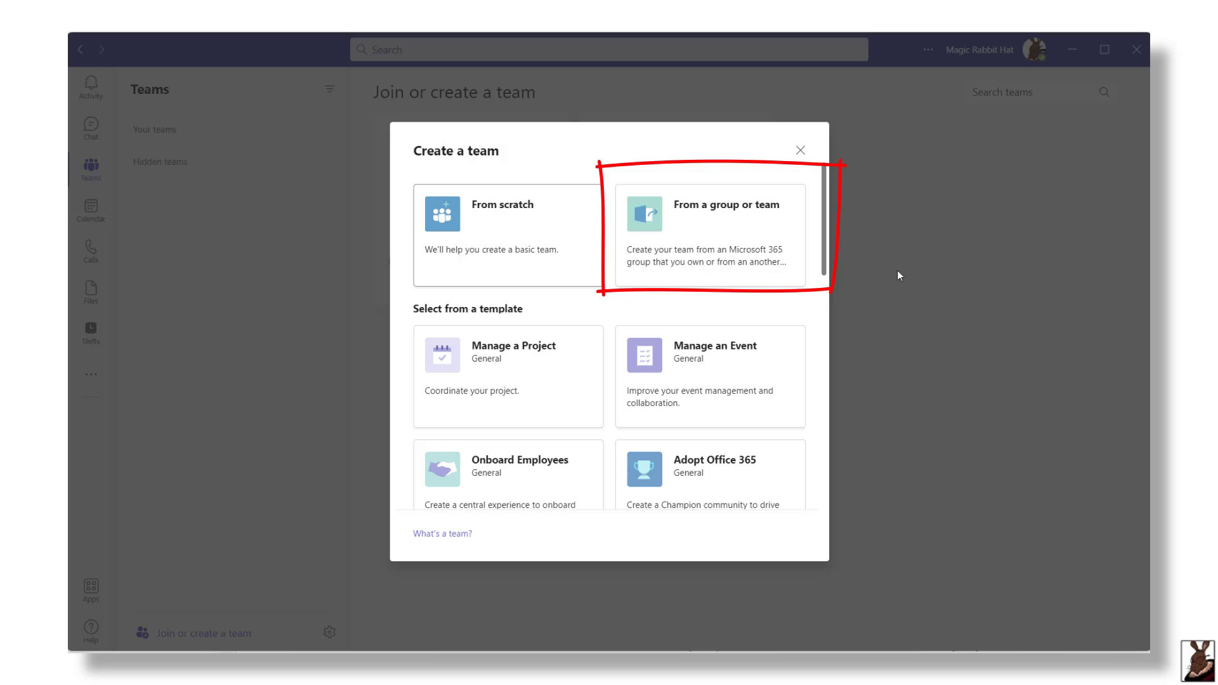
left_click(708, 234)
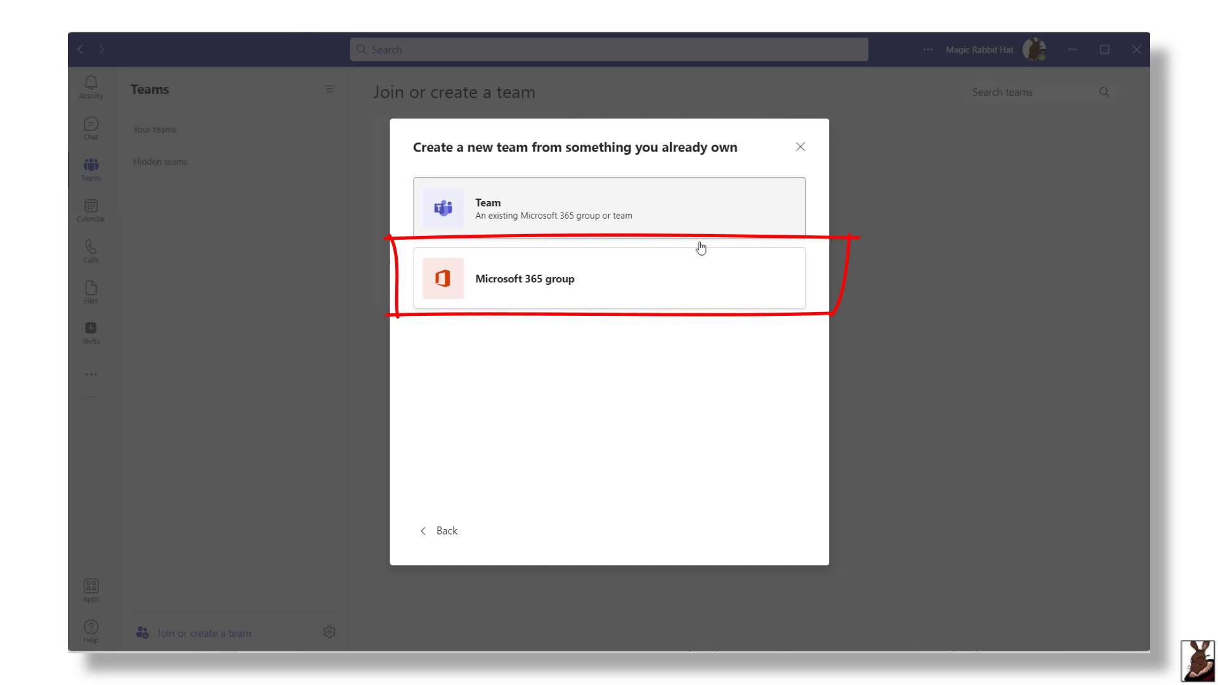
left_click(609, 278)
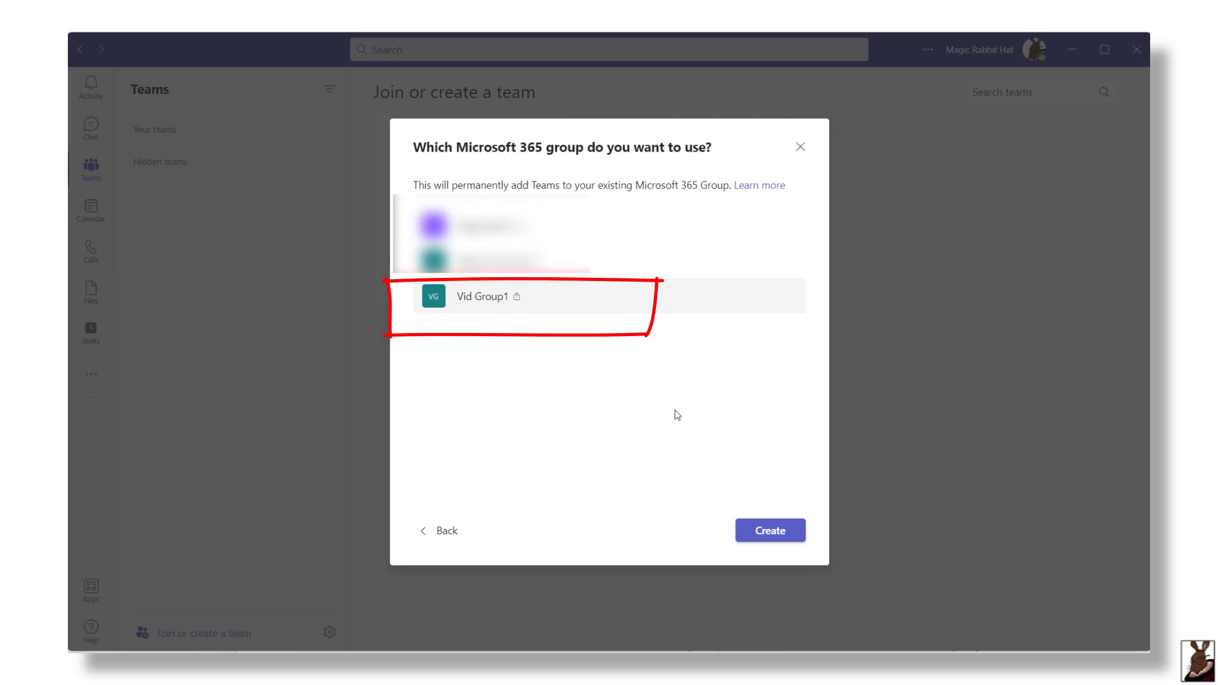
left_click(769, 531)
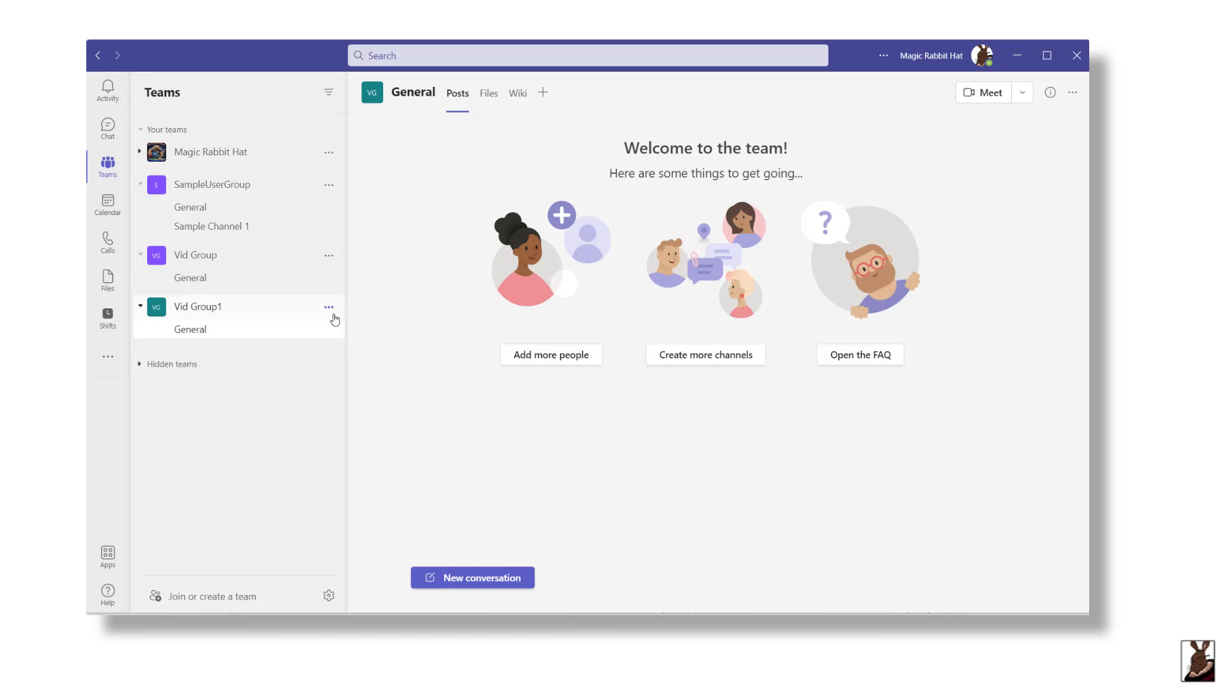
- Go to Manage team for Vid Group1 from its options menu in the teams list
left_click(327, 306)
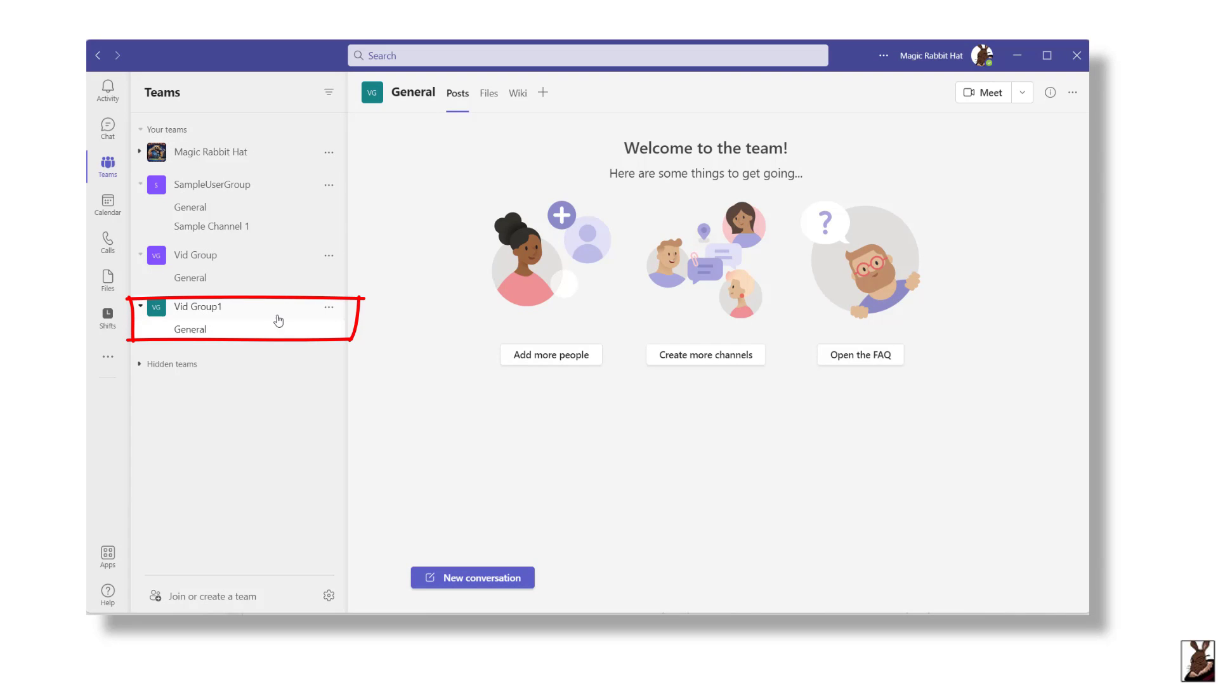
left_click(327, 306)
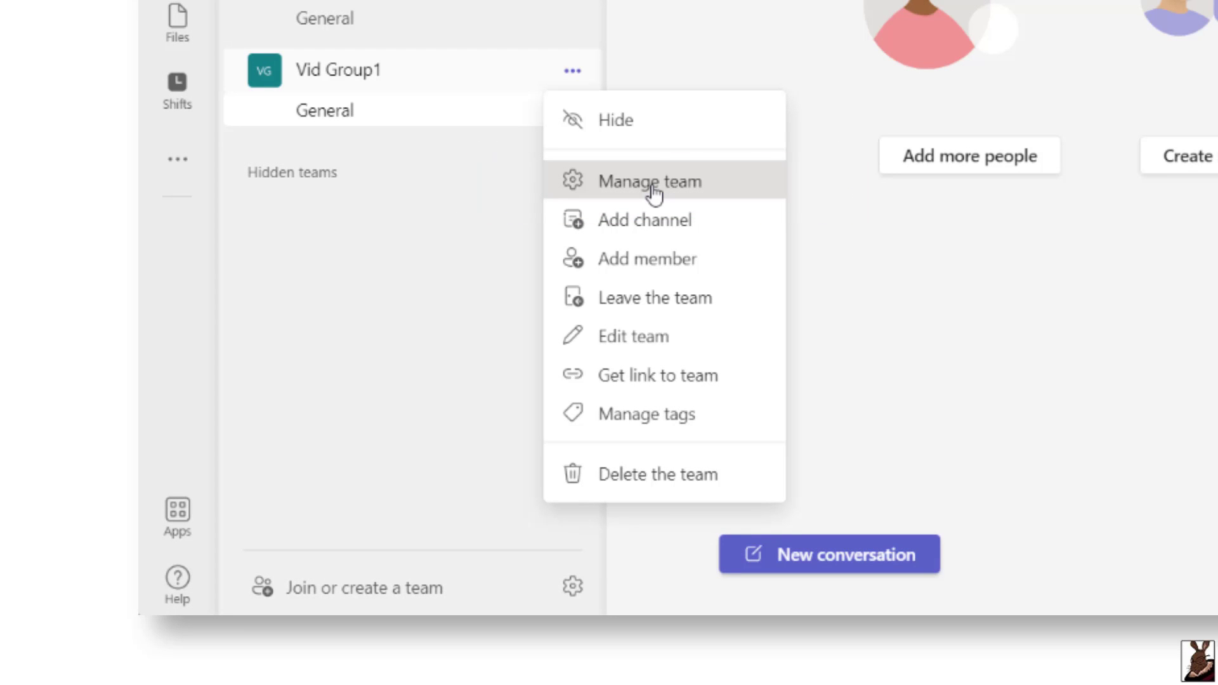
left_click(649, 181)
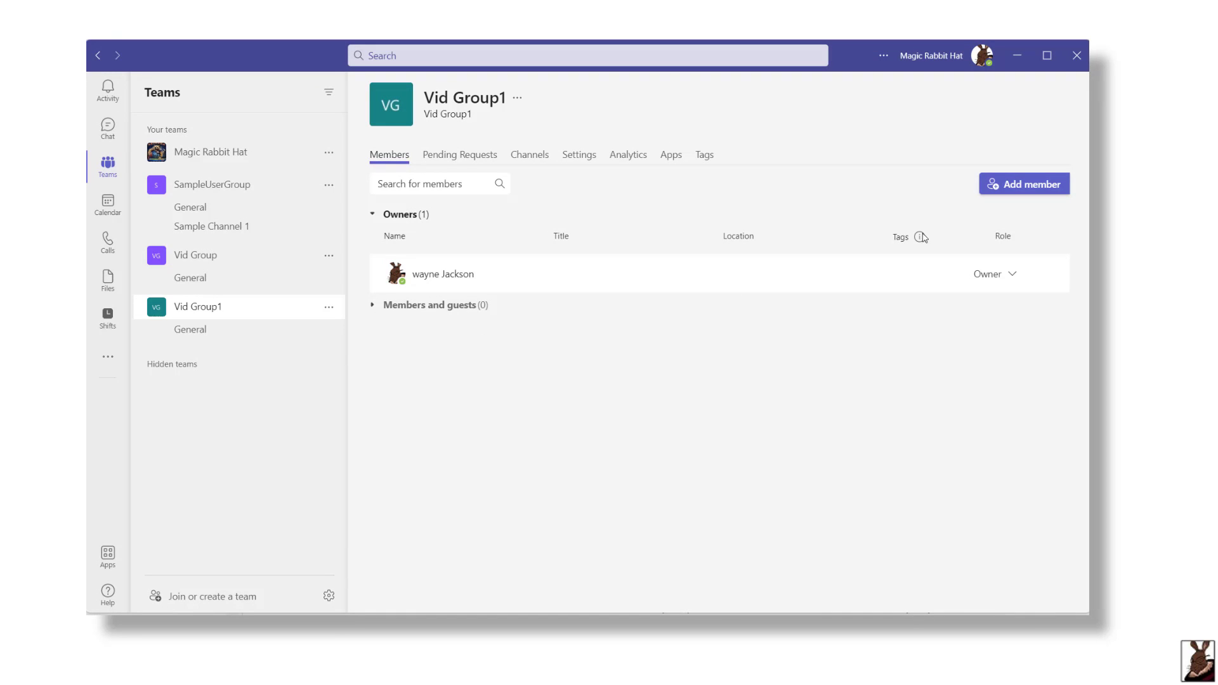
- Add Sample User One to the team by searching 'sam' and confirming Add
left_click(1024, 184)
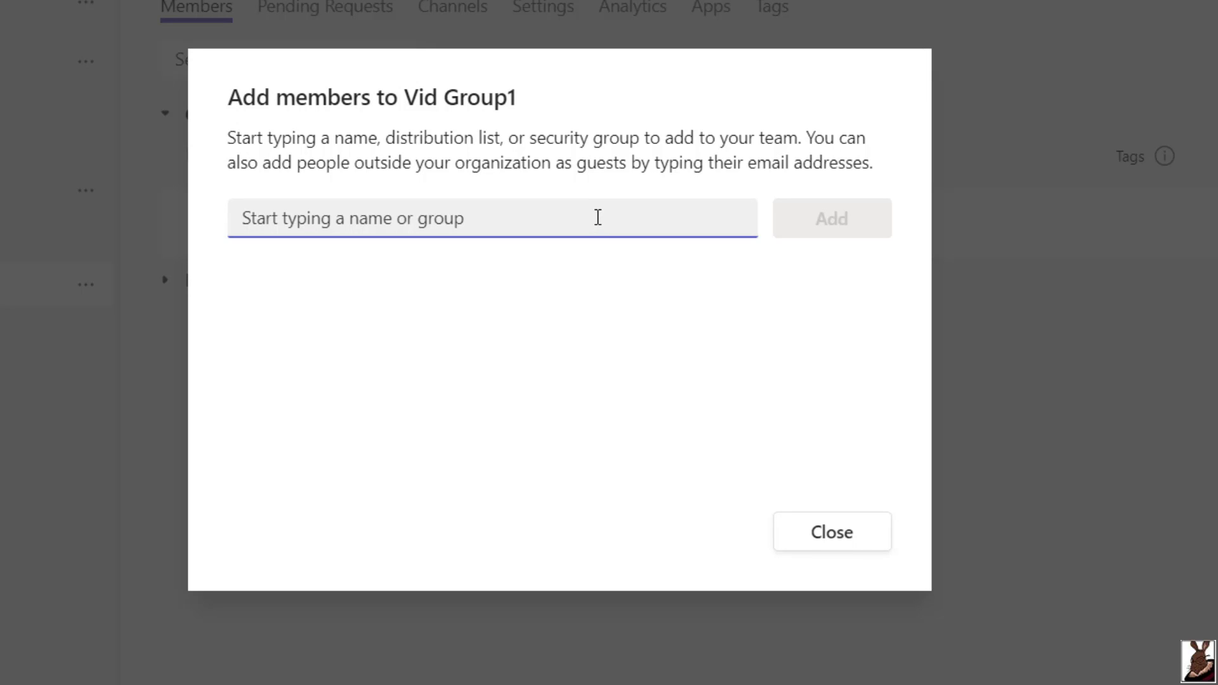
type("sam")
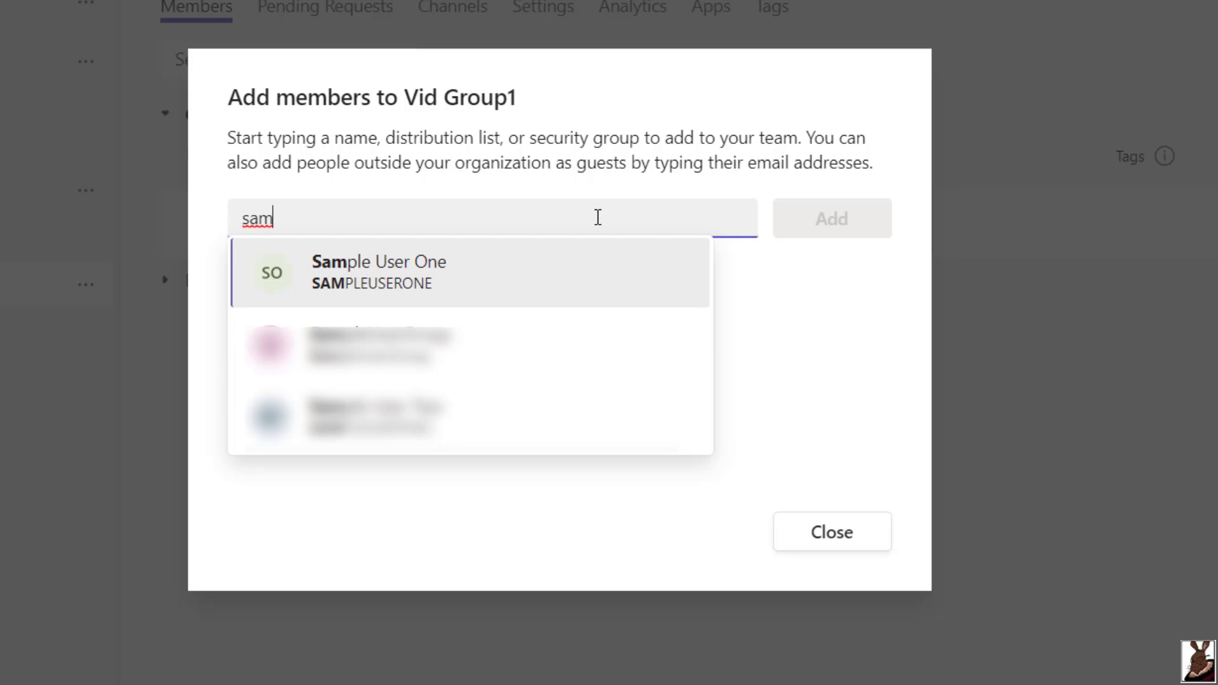
left_click(379, 271)
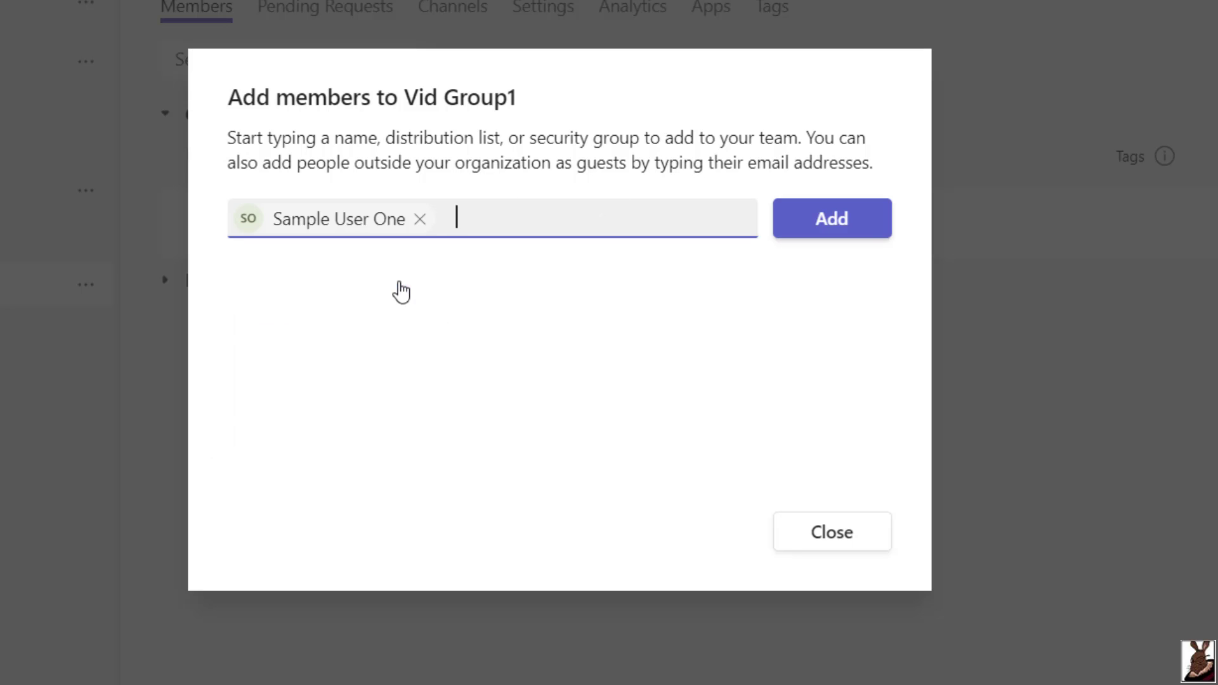
left_click(830, 219)
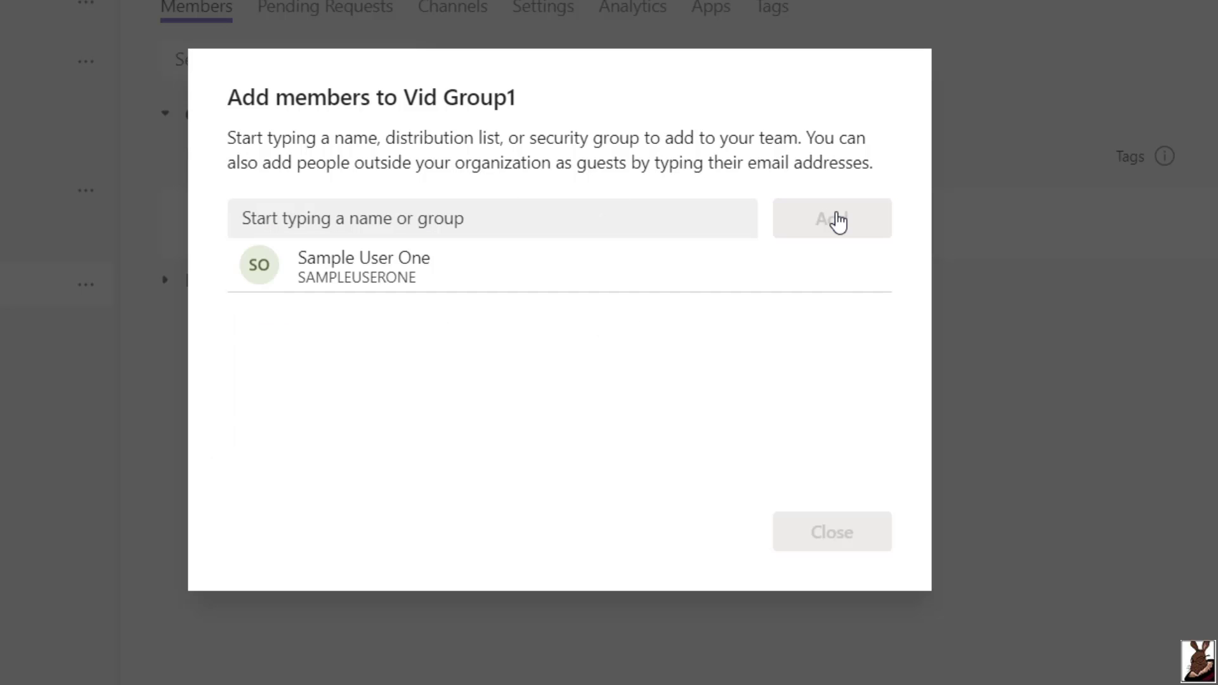